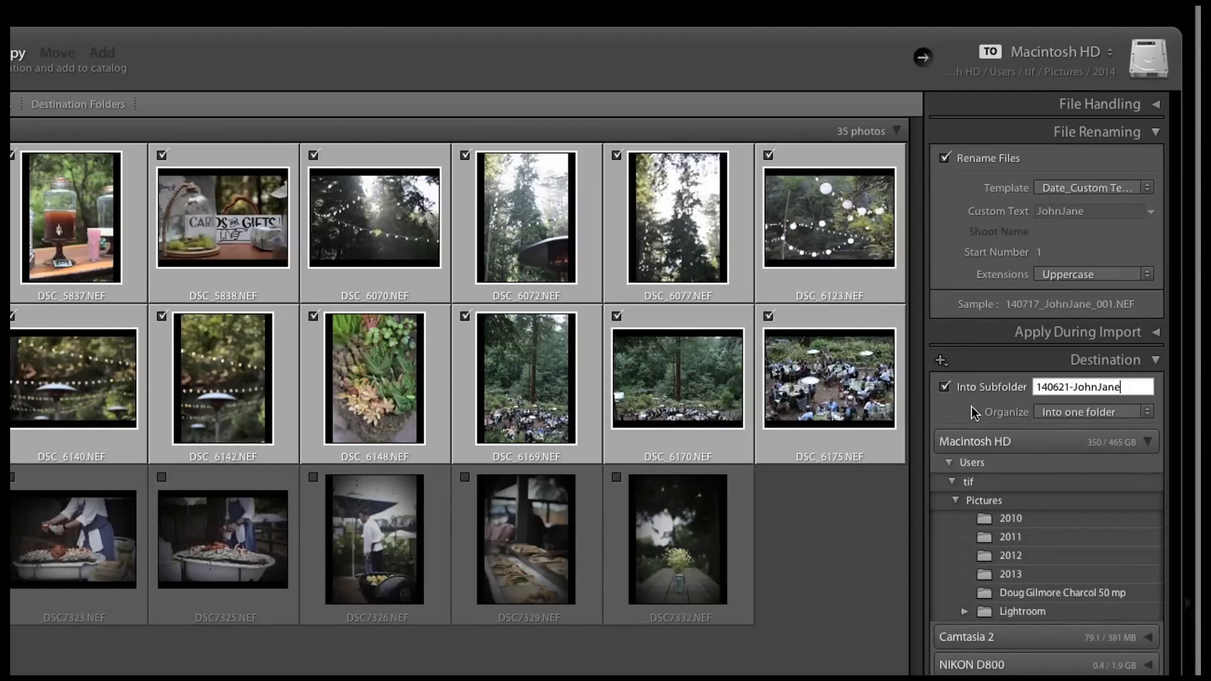
Check the Destination panel's new-folder options and dismiss them without creating a folder
left_click(941, 360)
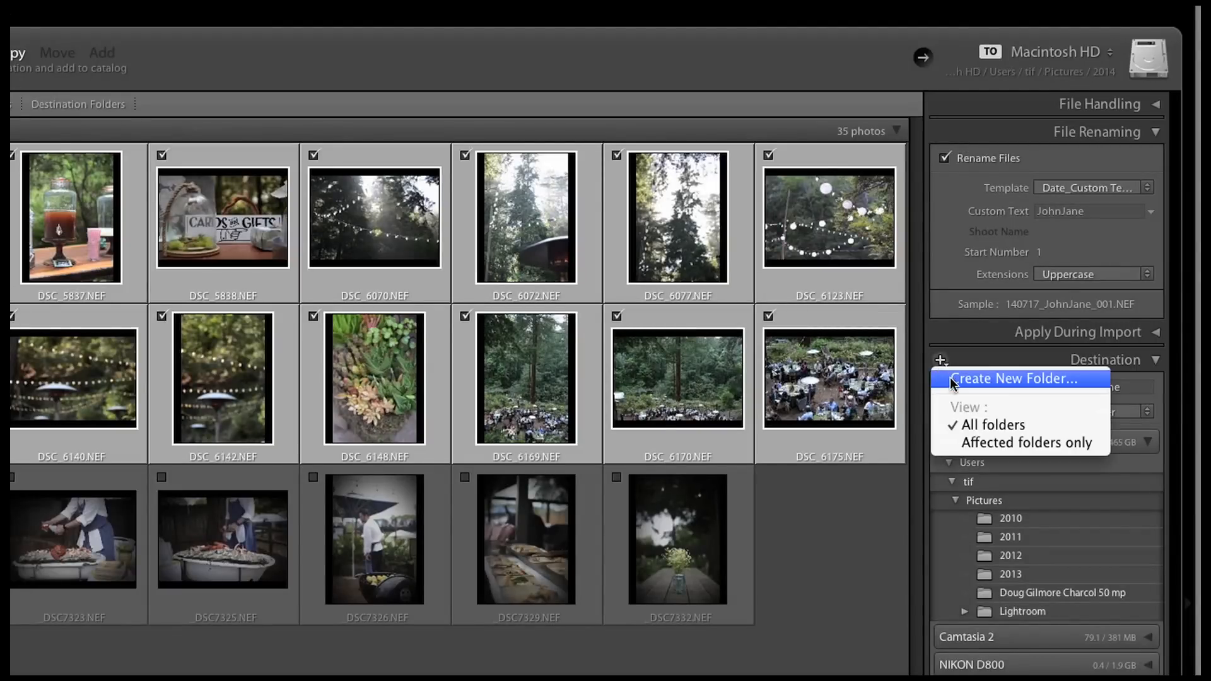
left_click(976, 356)
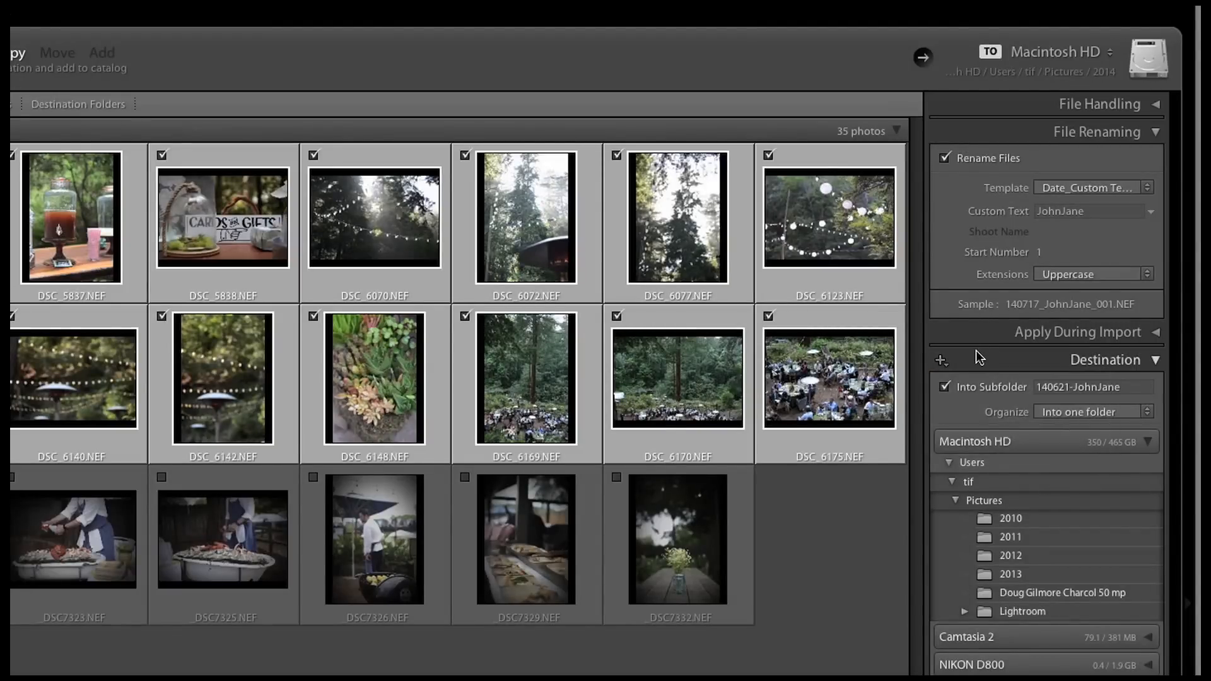
mouse_move(1007, 354)
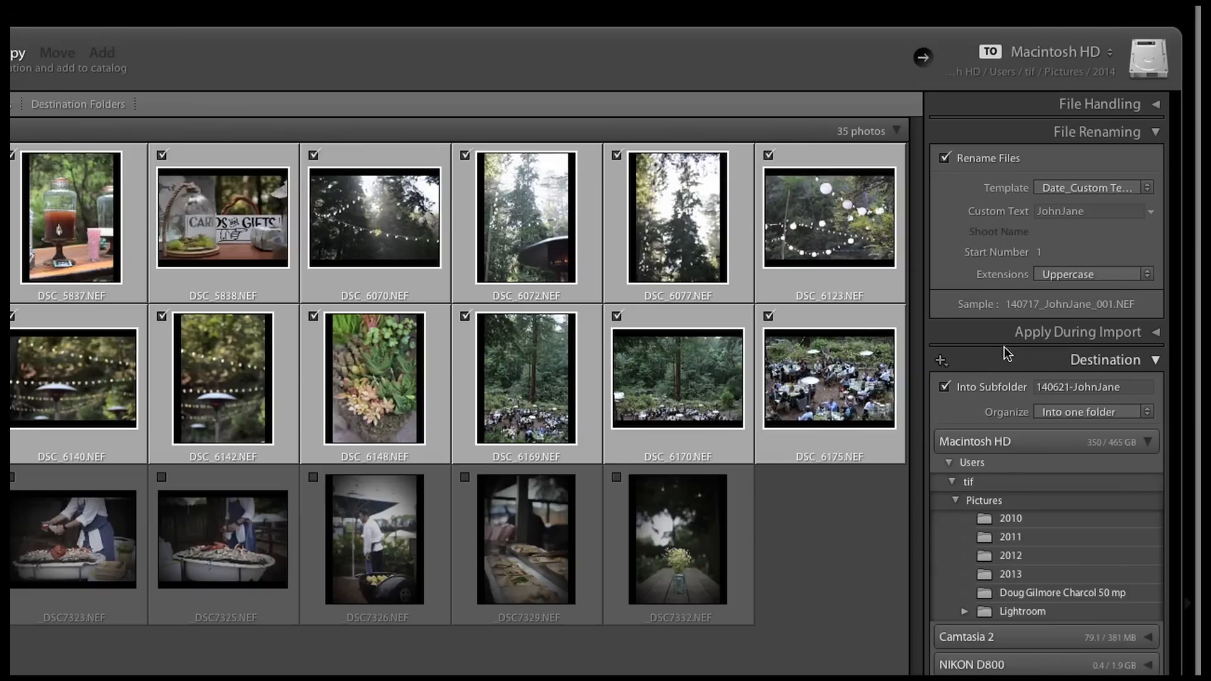